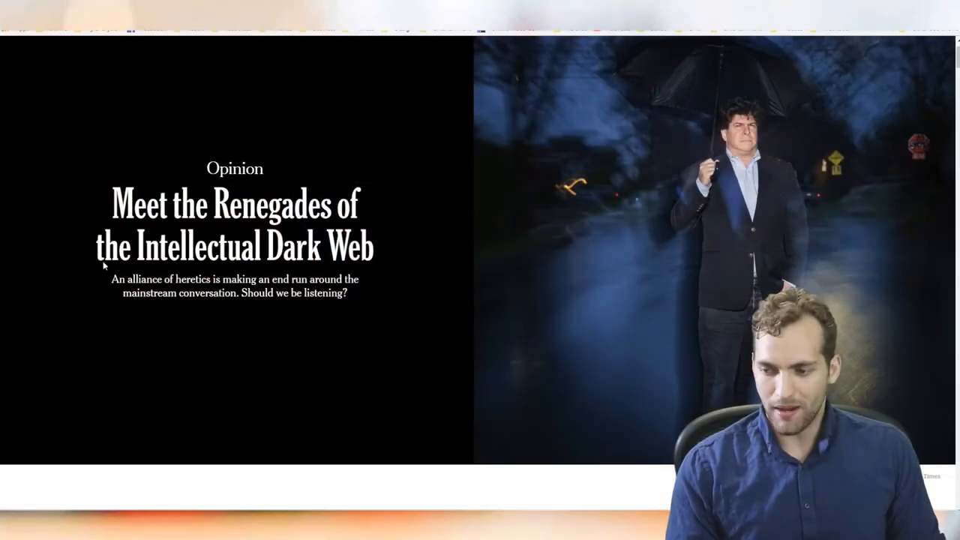
# Step: Scroll the Medium guide 'How to join the Intellectual Dark Web' down to its theory section
pyautogui.scroll(-3)
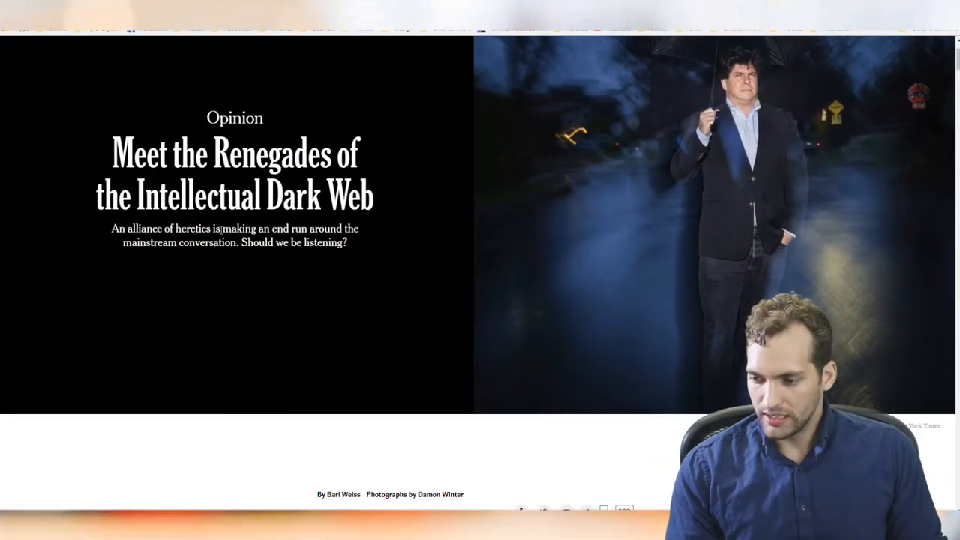
pyautogui.click(875, 84)
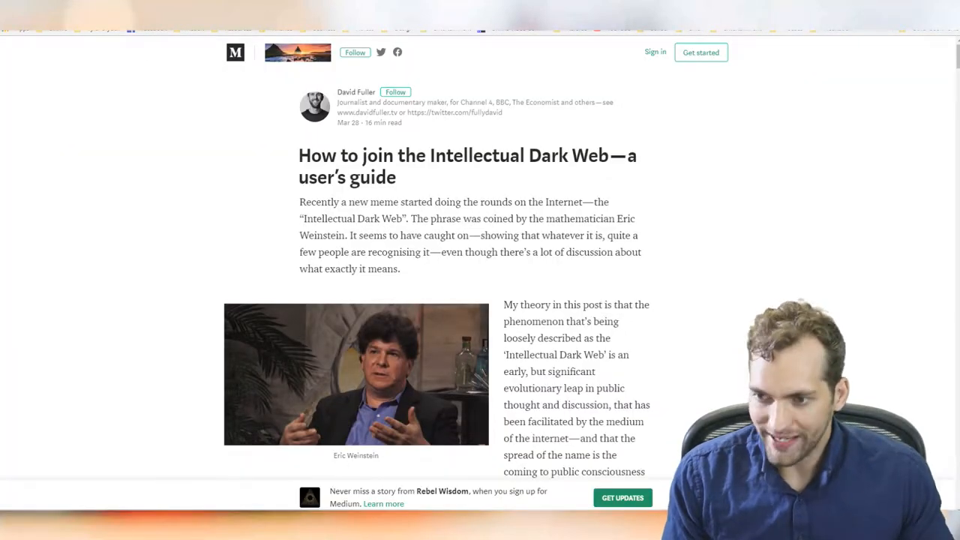
pyautogui.moveTo(138, 149)
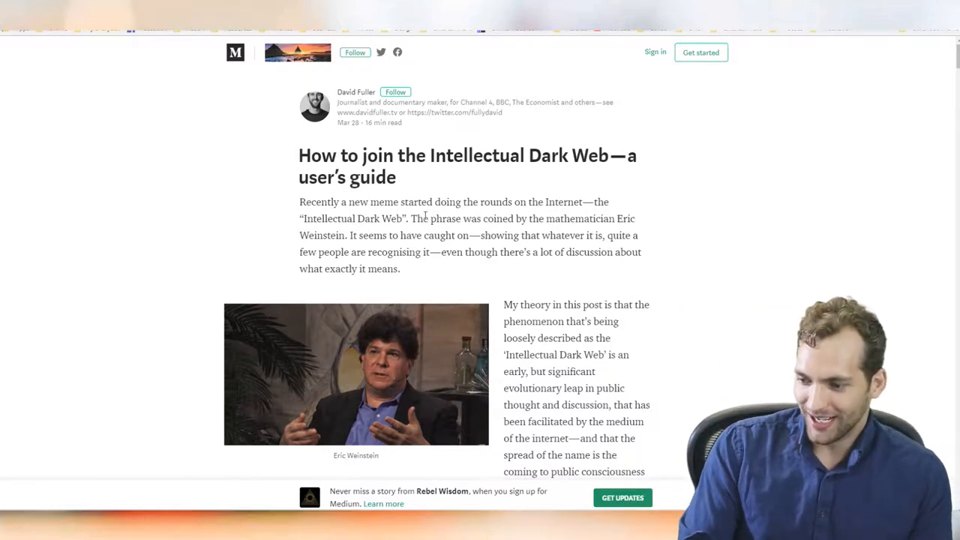
pyautogui.scroll(-3)
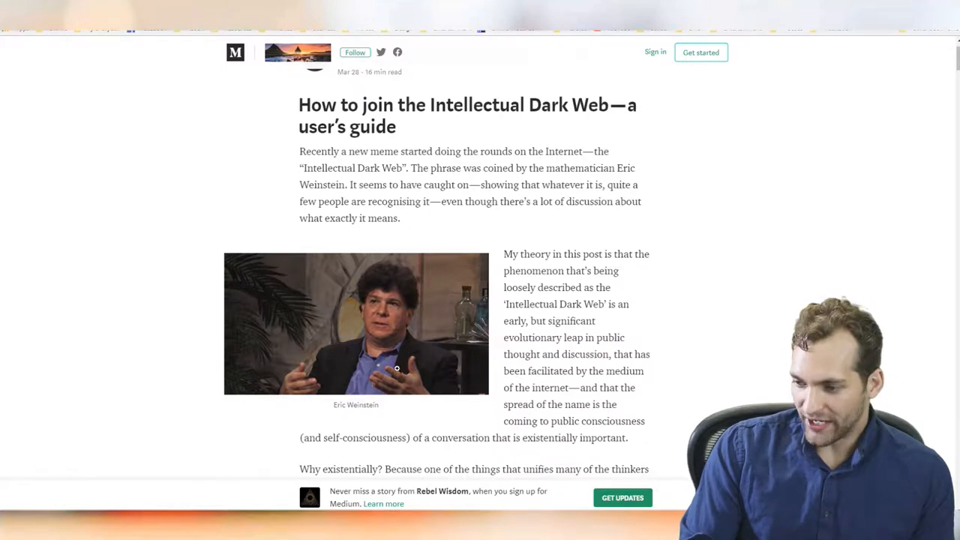
pyautogui.scroll(-3)
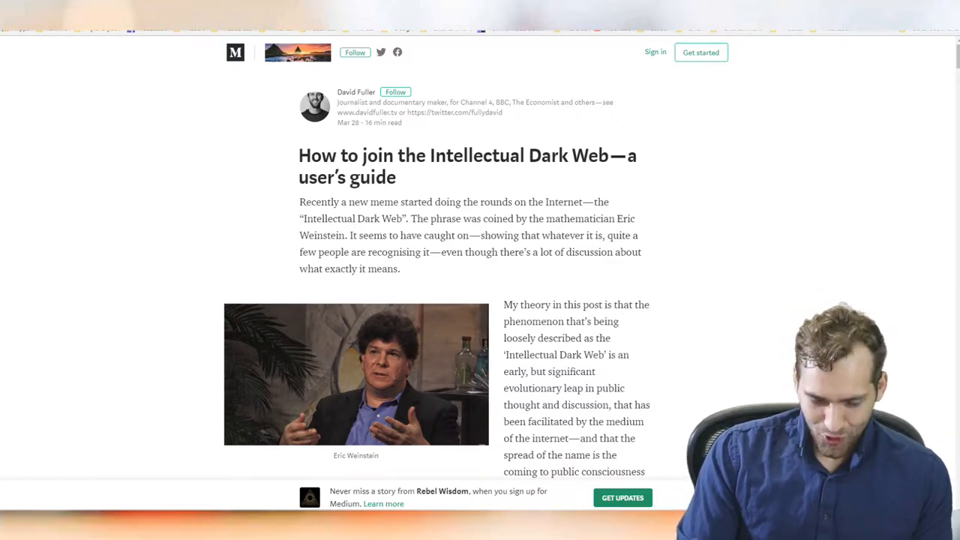
pyautogui.scroll(-3)
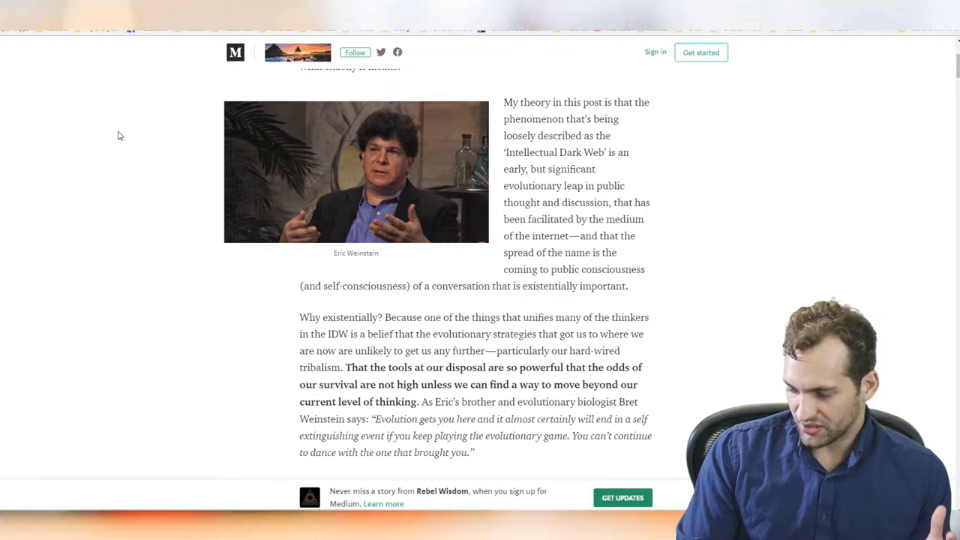
pyautogui.scroll(-3)
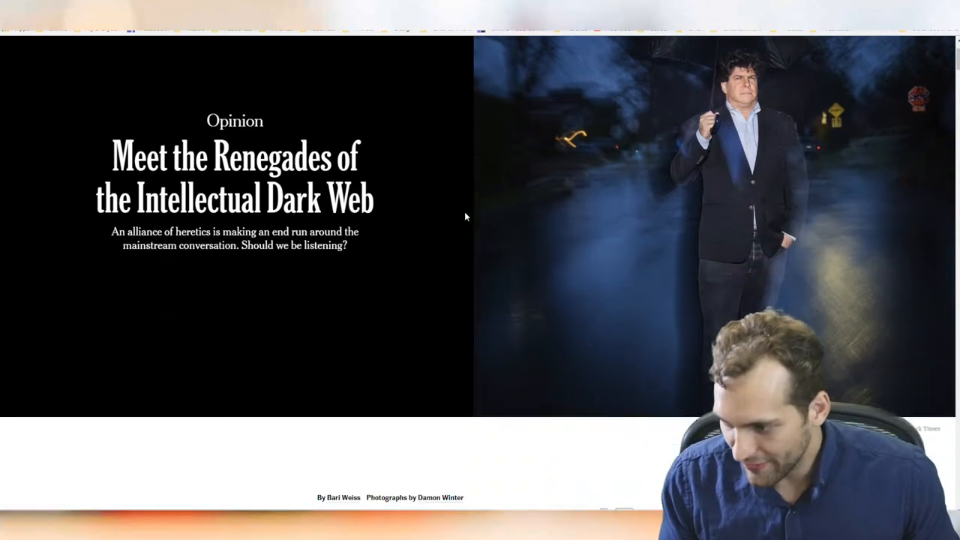
pyautogui.scroll(-3)
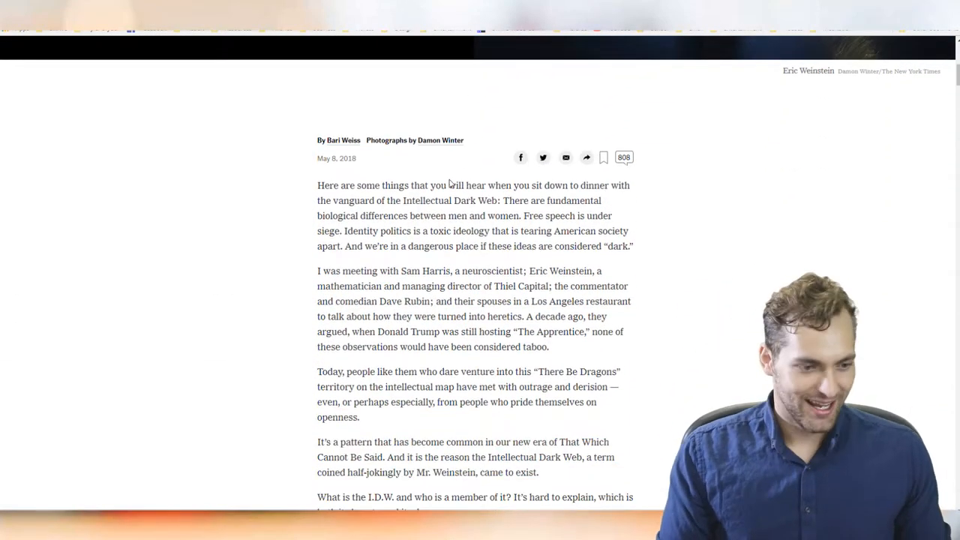
pyautogui.scroll(-3)
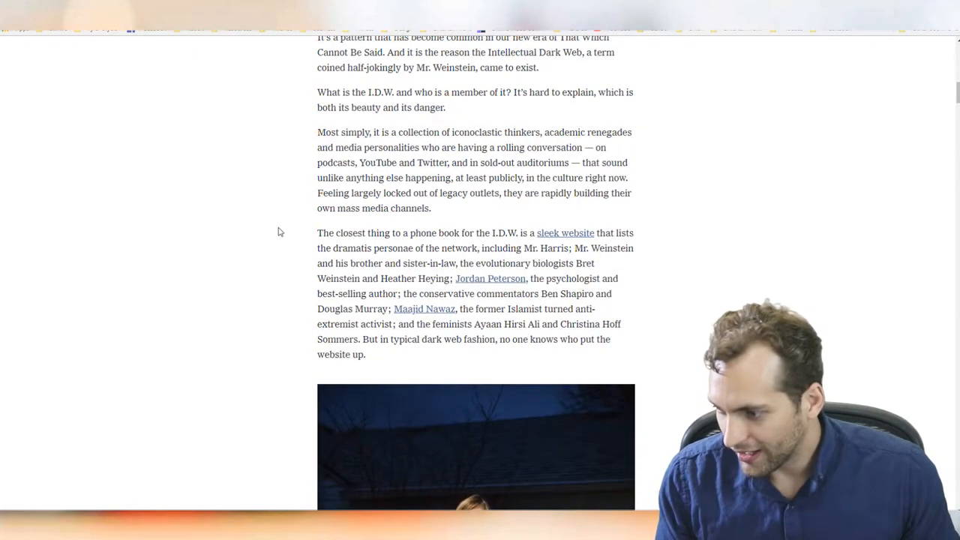
pyautogui.scroll(-3)
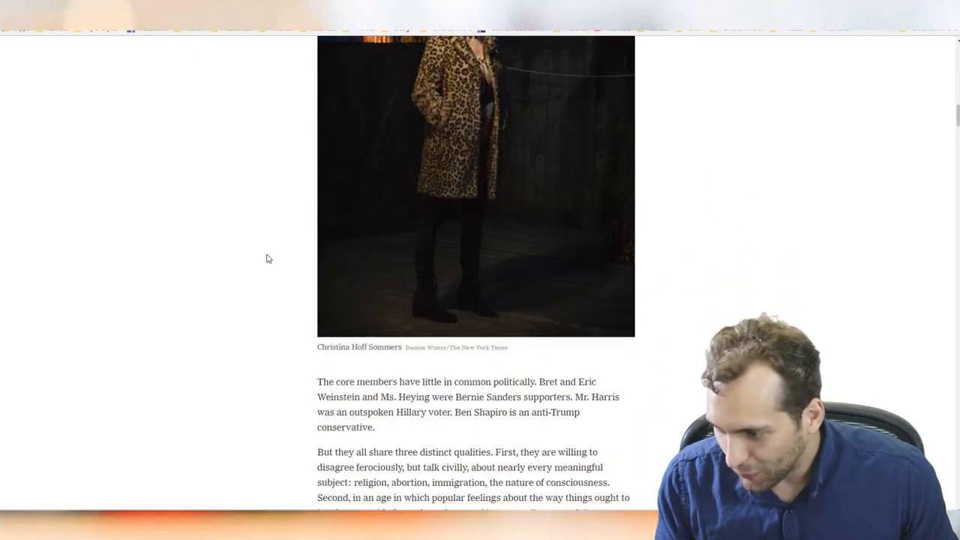
pyautogui.scroll(-3)
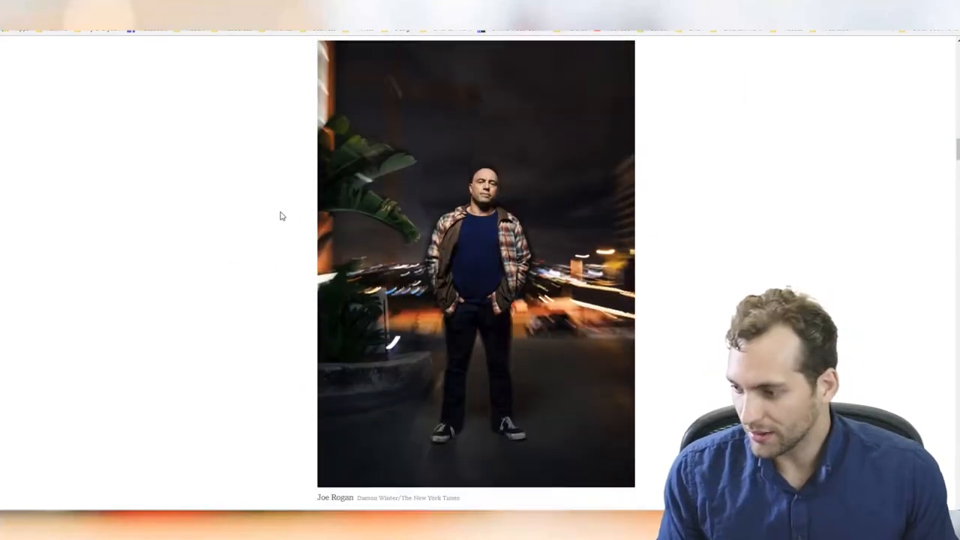
pyautogui.scroll(-3)
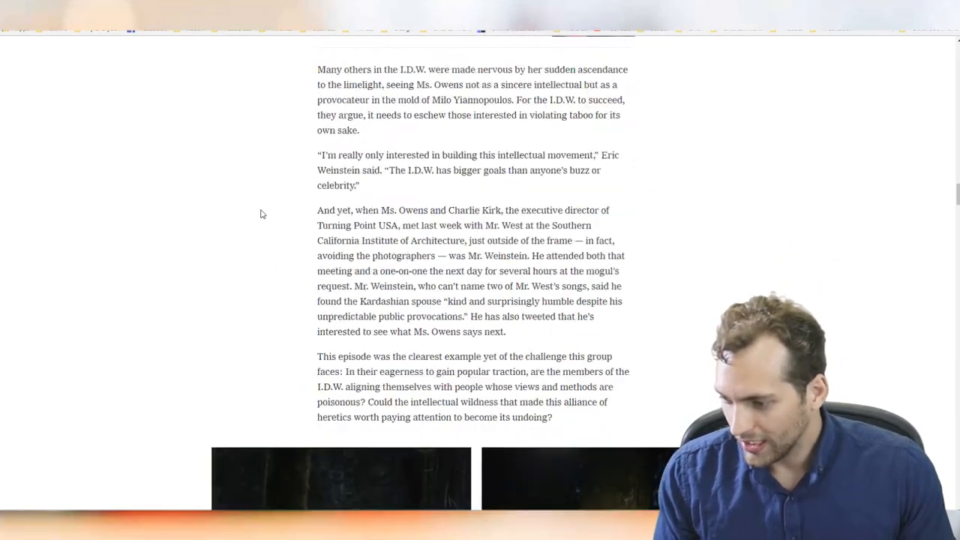
pyautogui.scroll(-3)
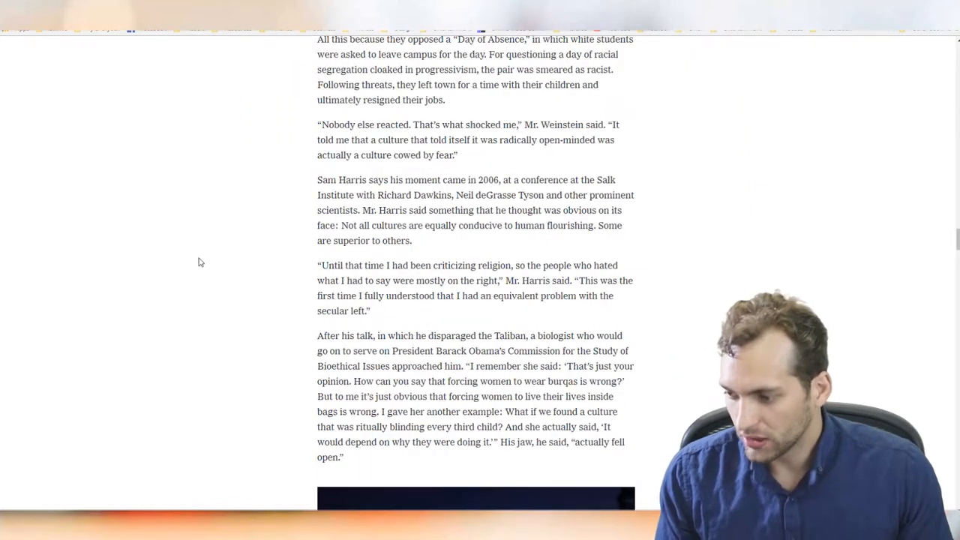
pyautogui.scroll(-3)
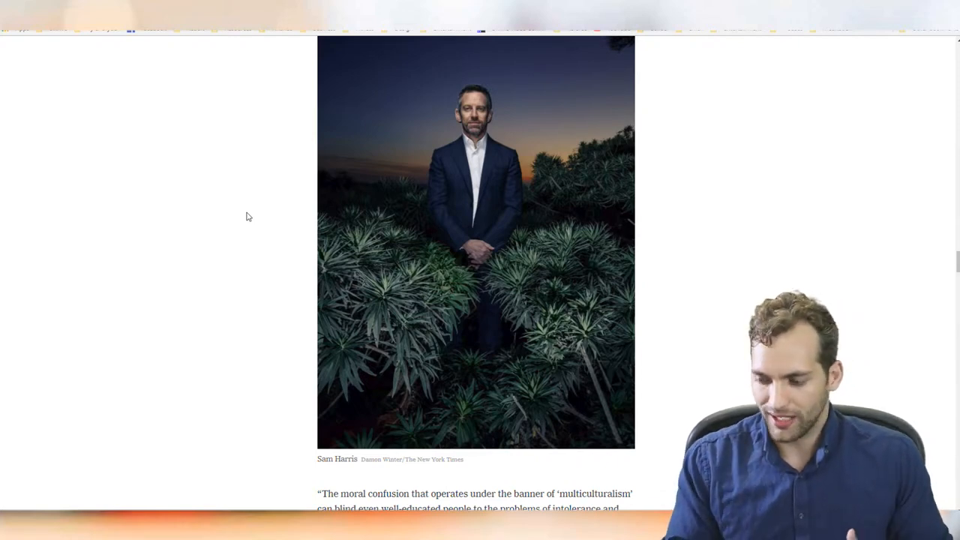
pyautogui.scroll(-3)
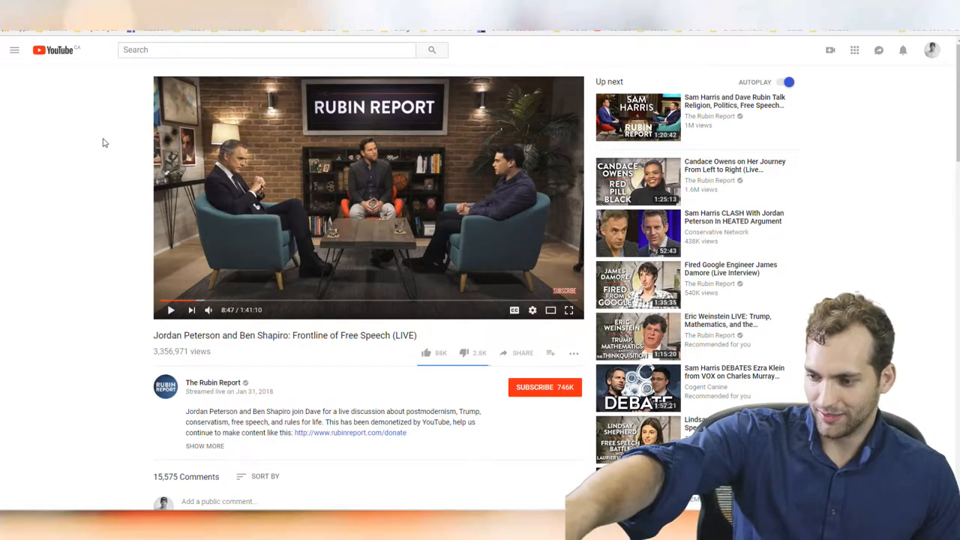
# Step: Scroll the New York Times article down to its Jordan Peterson passage
pyautogui.scroll(-3)
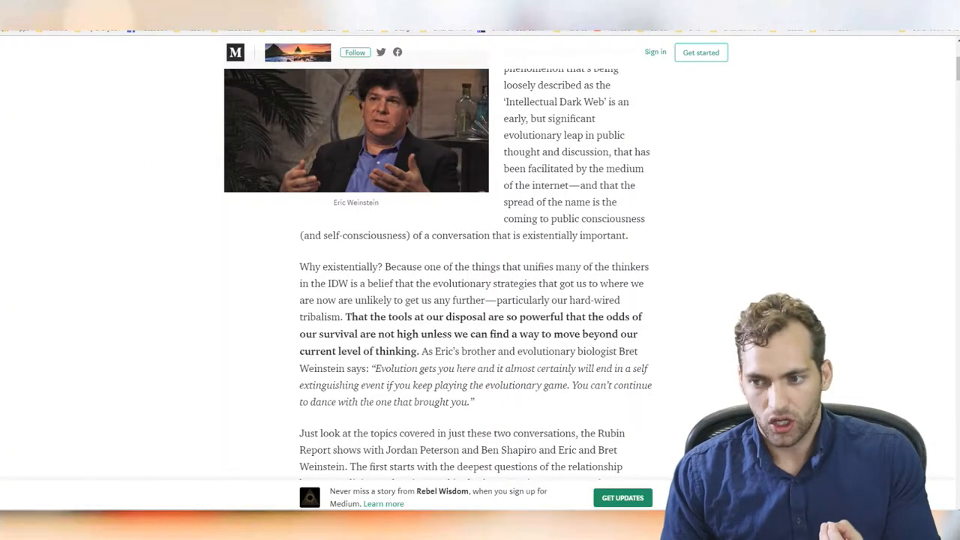
pyautogui.scroll(-3)
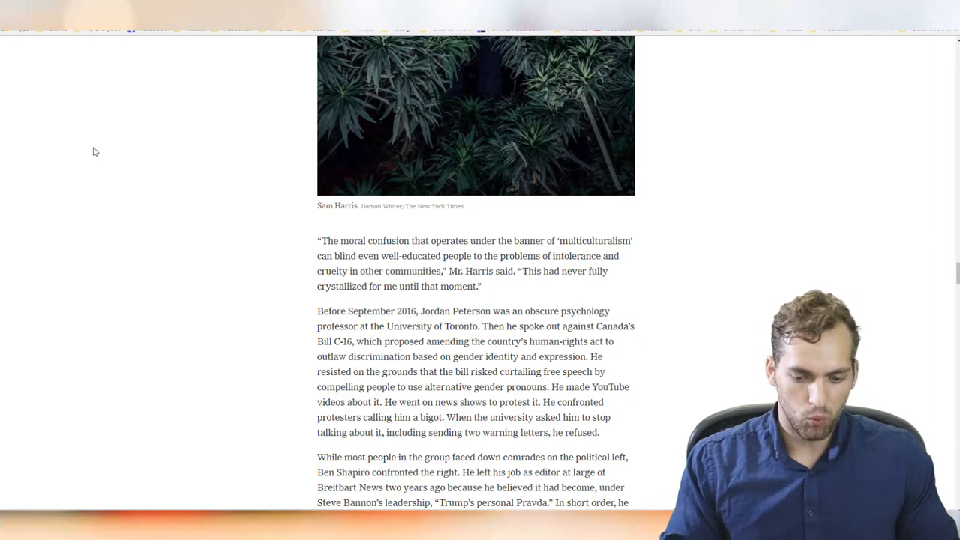